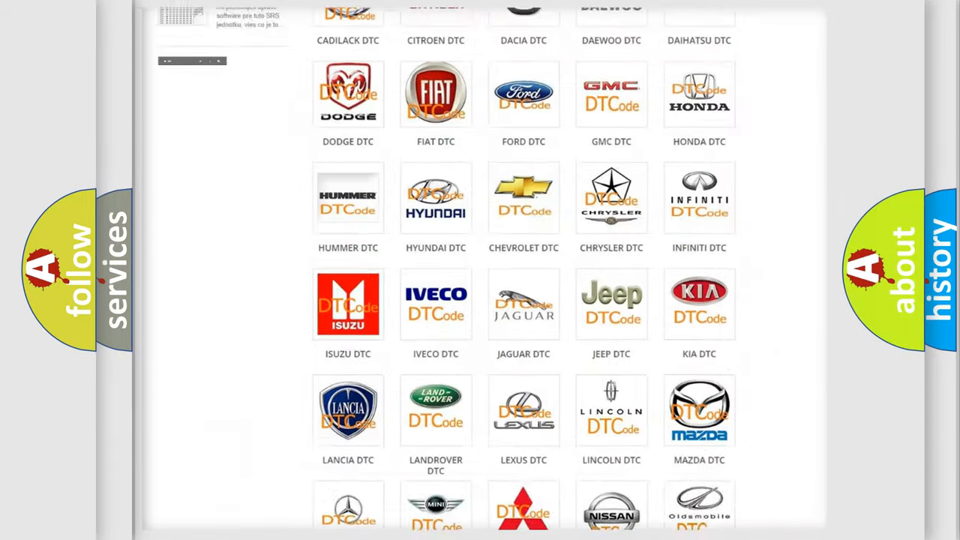
Scroll the DTC brand grid to the Ford logo and enter the Ford DTC category page.
scroll("up", 3)
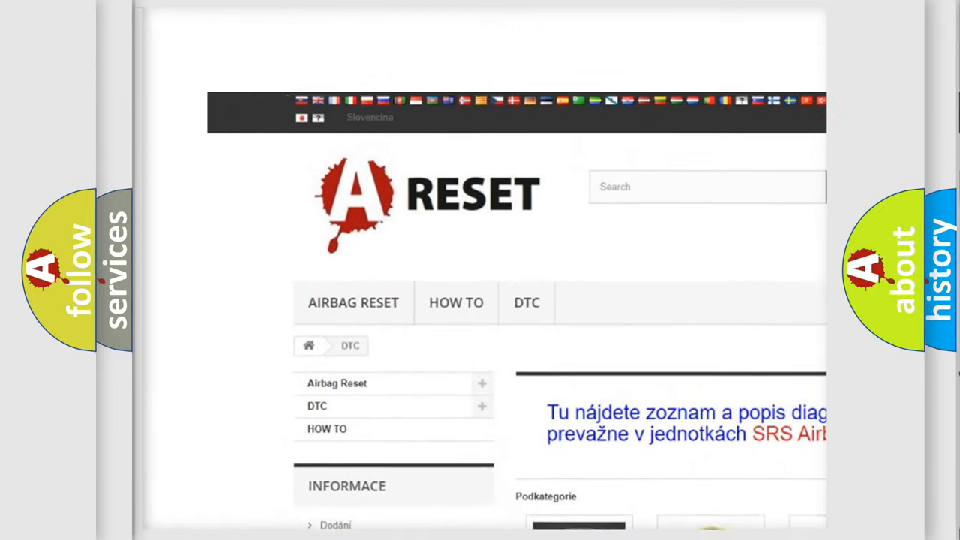
scroll("down", 3)
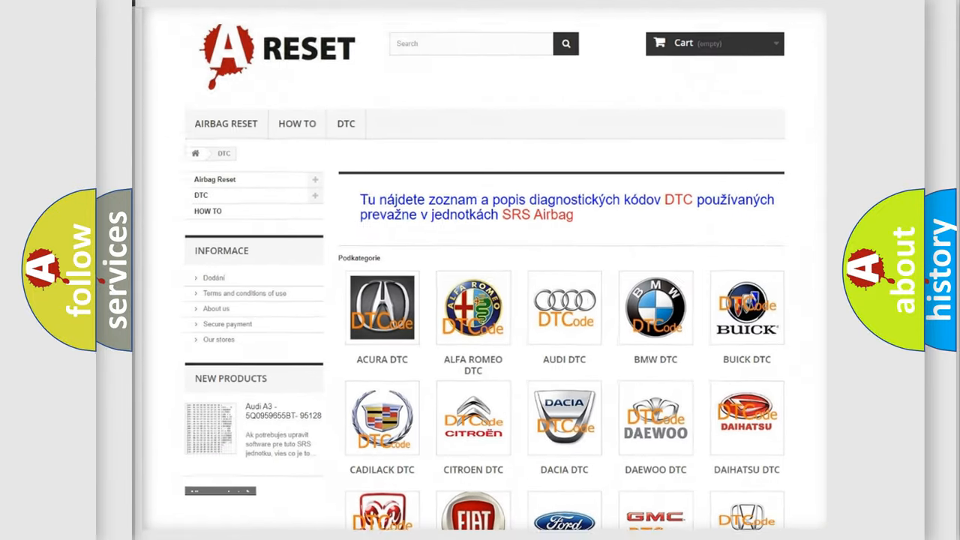
scroll("down", 3)
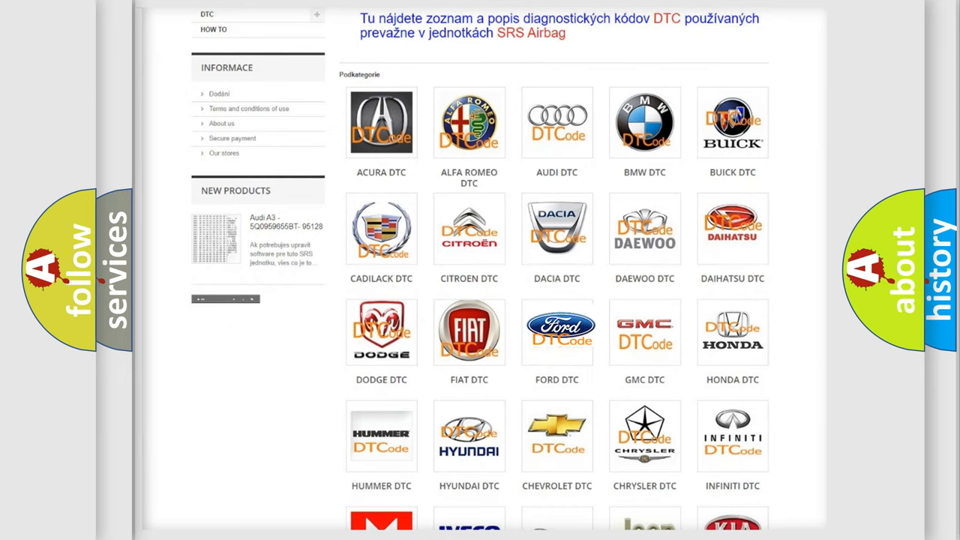
left_click(556, 331)
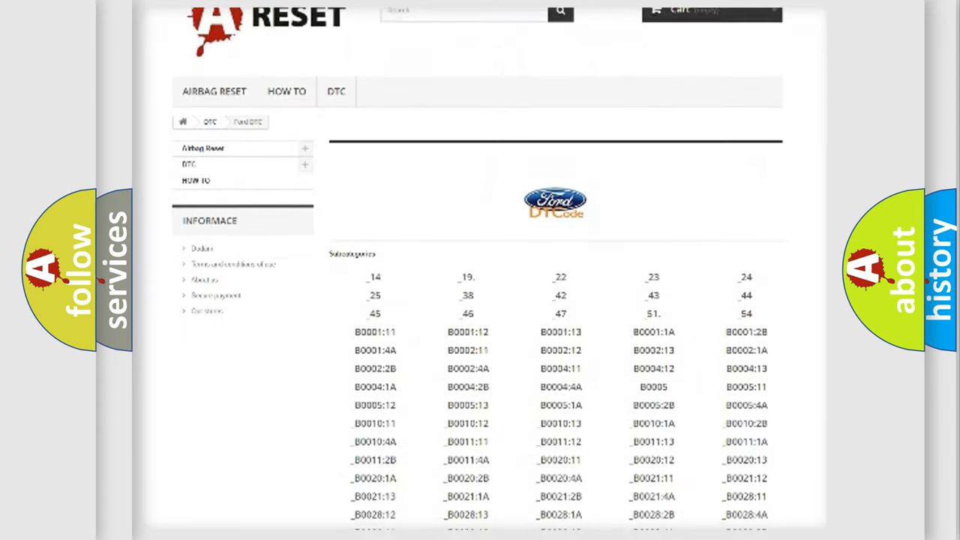
Complete the Code label with F112 so it reads B14F112 beside make Ford.
scroll("down", 3)
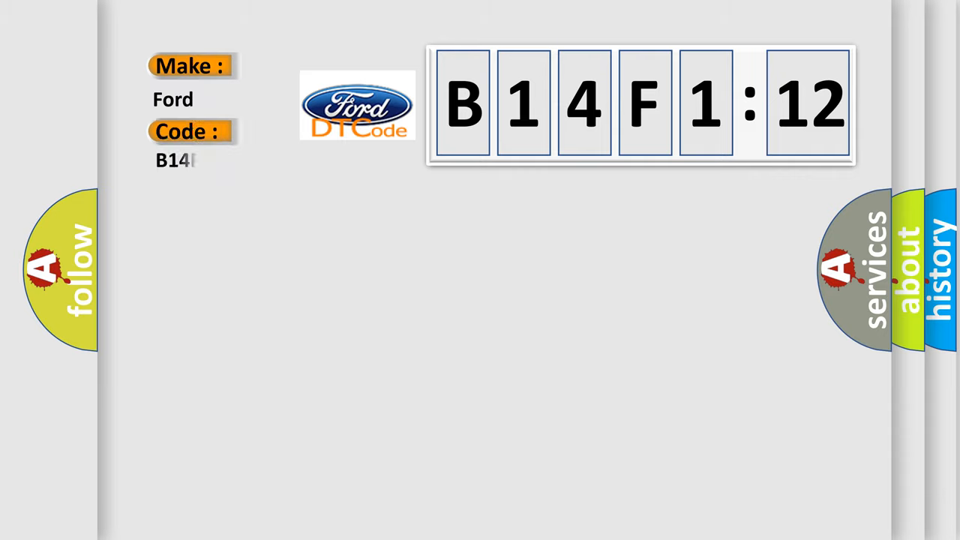
type("F112")
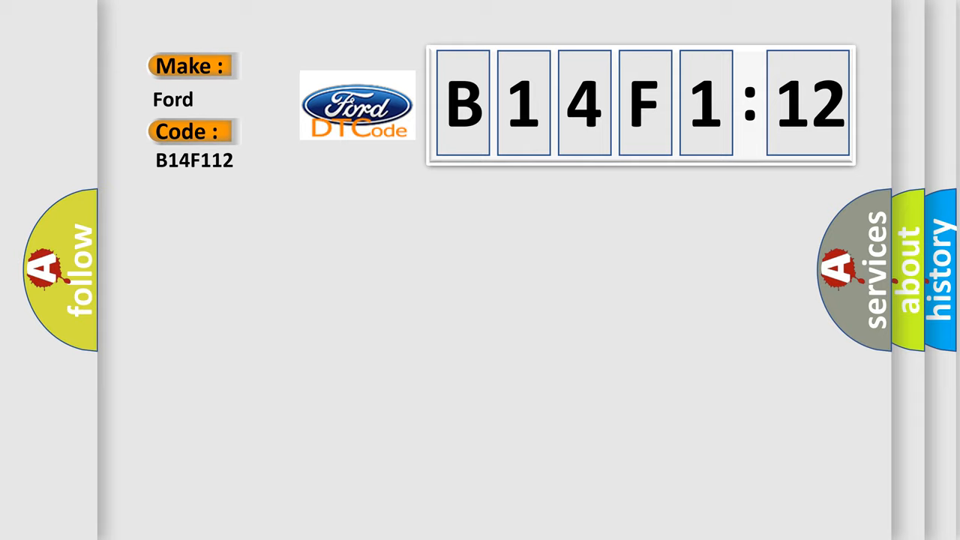